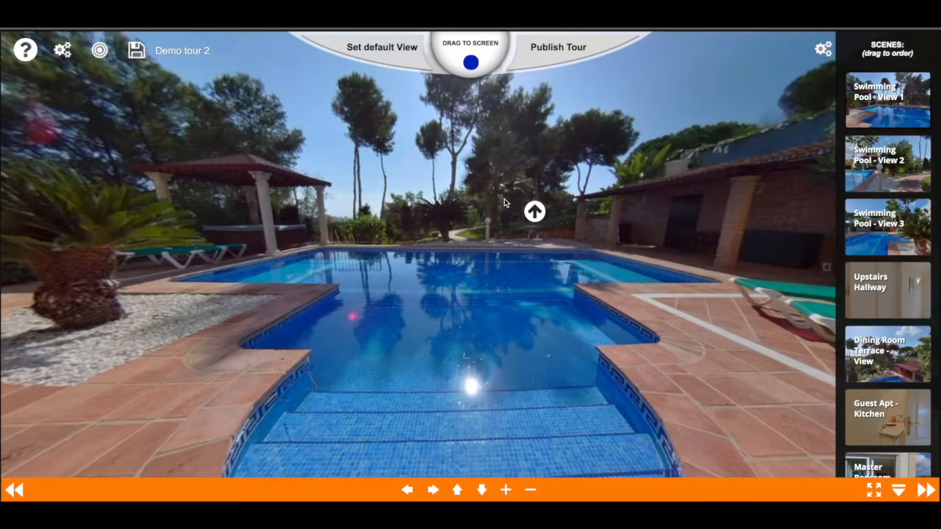
mouse_move(511, 197)
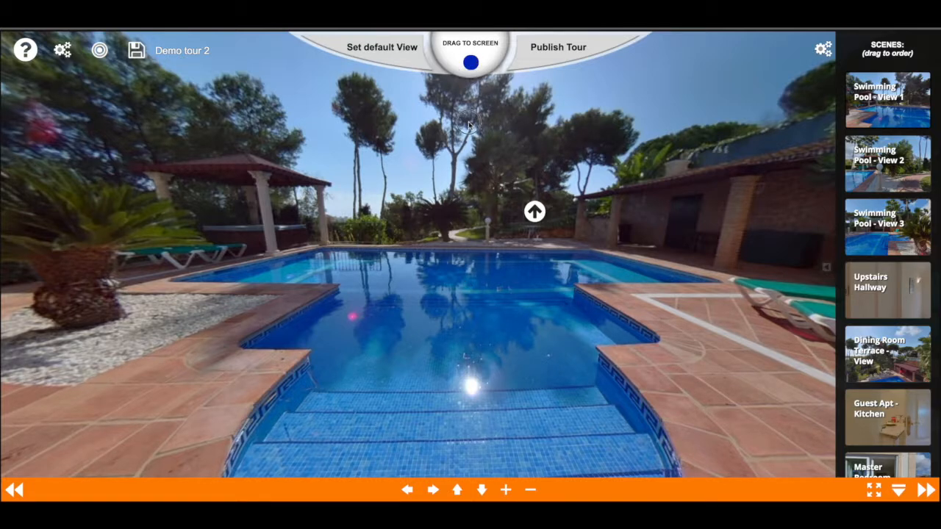
Place a new hotspot in the middle of the pool and bring up its type choices
left_click_drag(471, 62, 471, 253)
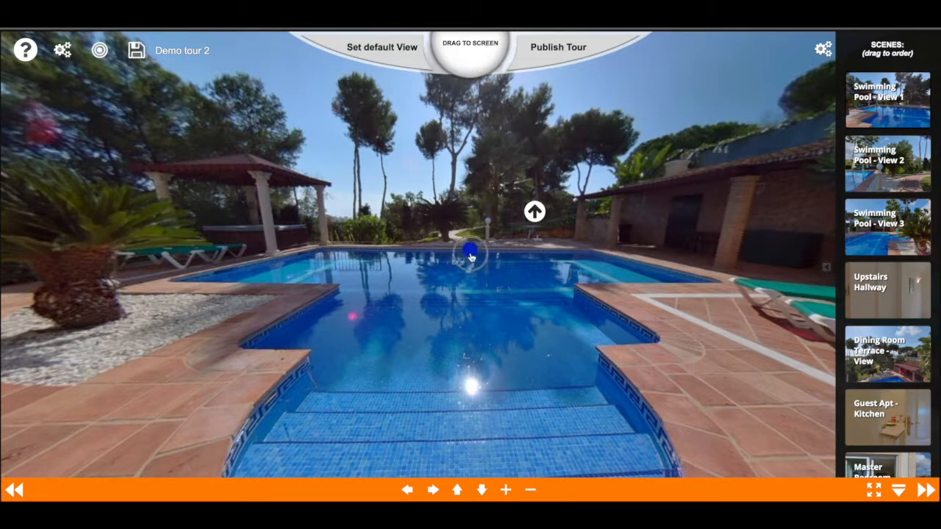
left_click(470, 253)
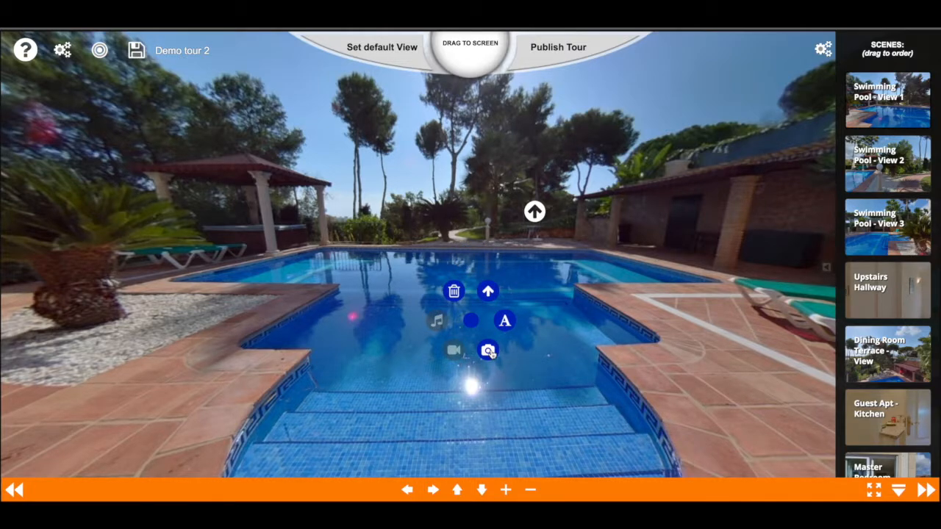
Make it an image hotspot showing the My360 logo chosen from the server library
left_click(489, 350)
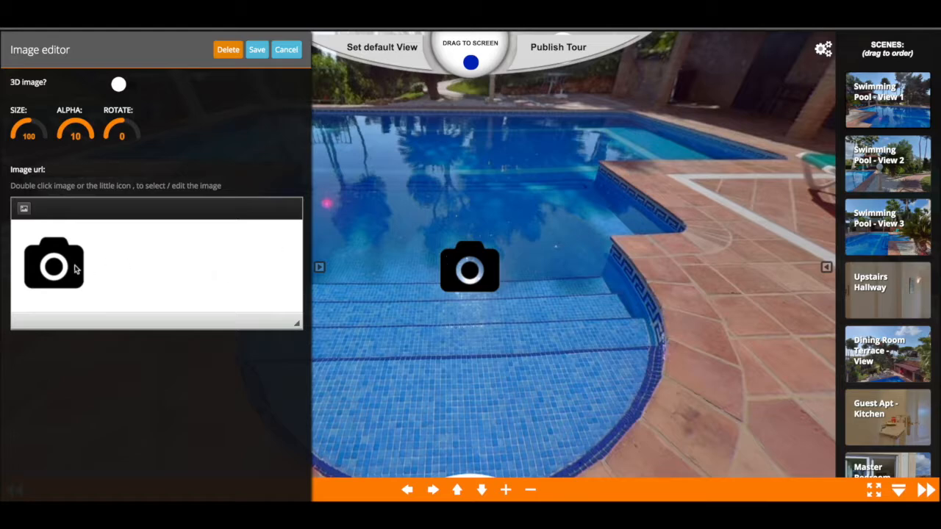
left_click(53, 265)
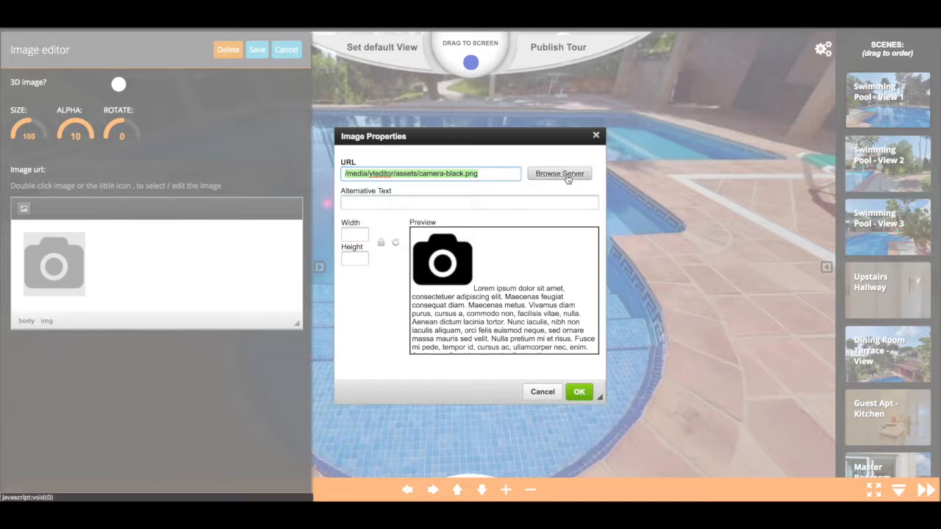
left_click(558, 173)
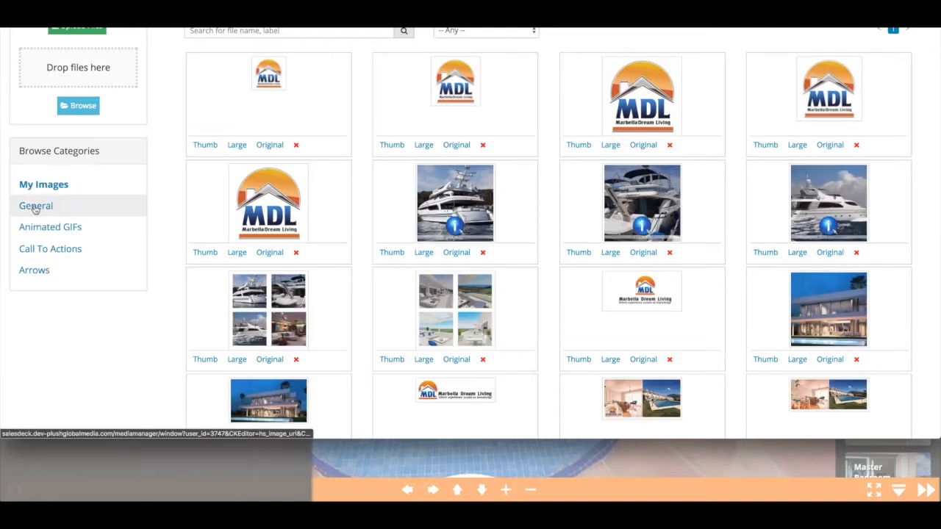
left_click(35, 205)
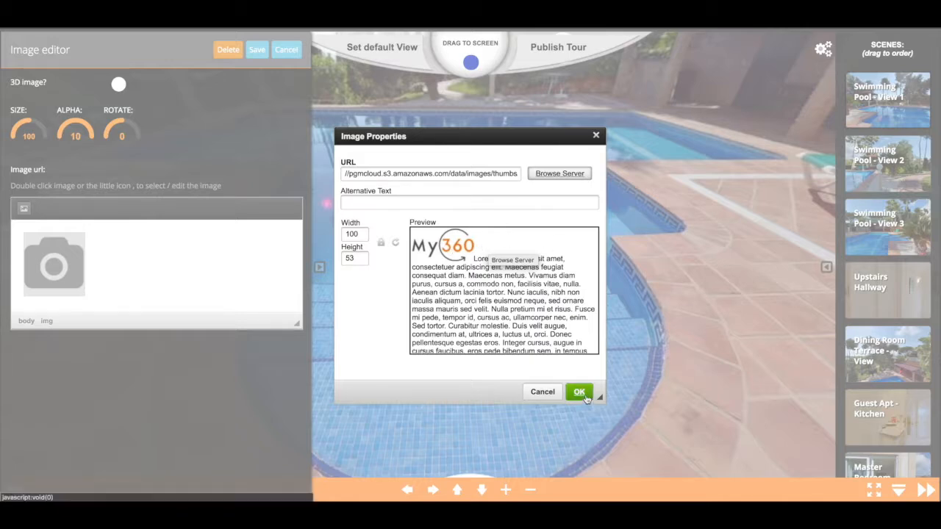
left_click(580, 391)
type("typing")
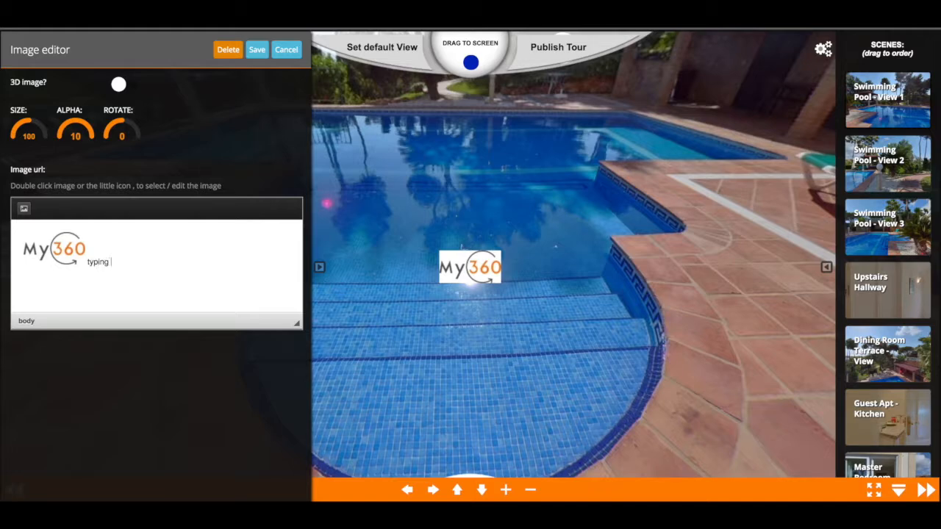
Type the test text 'has no use' beside the logo and delete it again
type("has no use")
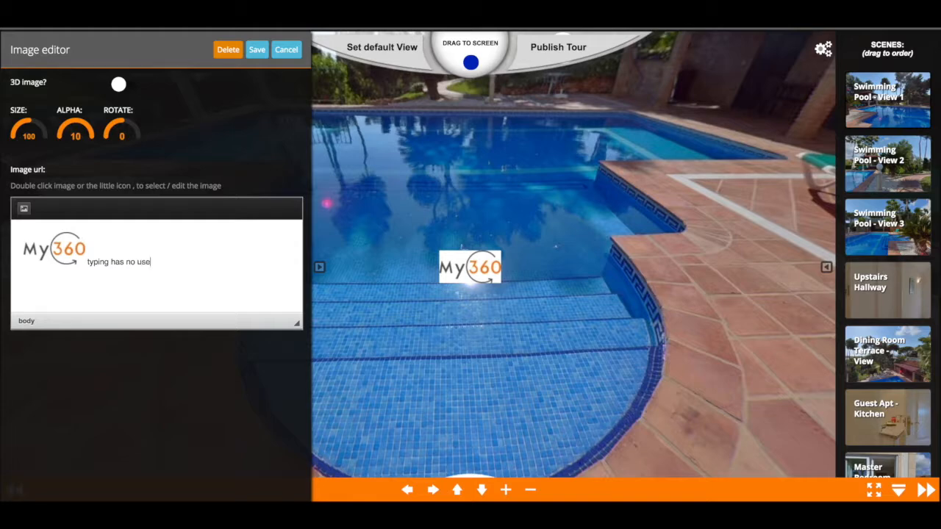
key("Backspace")
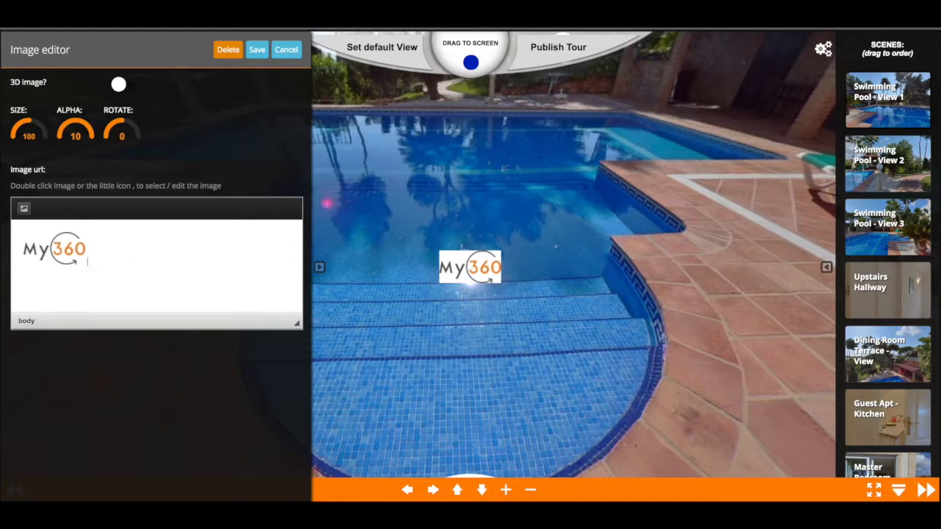
mouse_move(434, 250)
type("7")
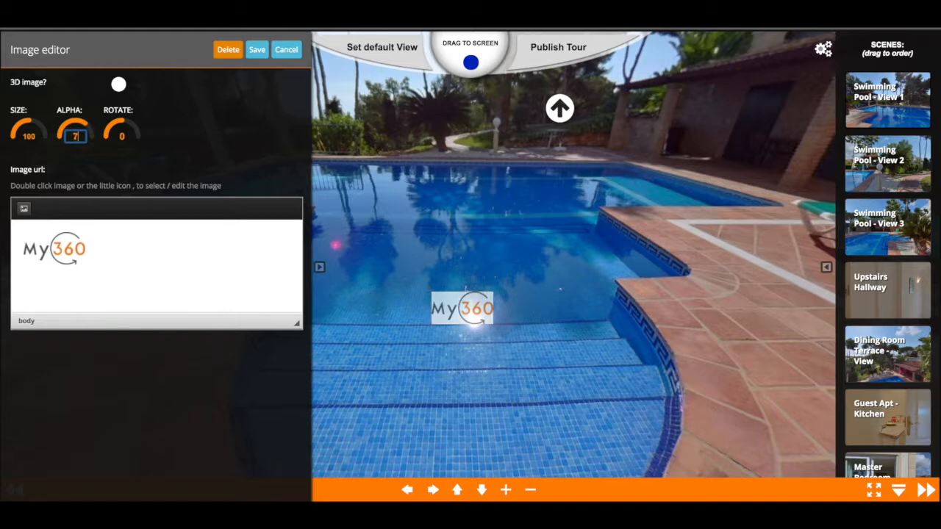
Lower the logo hotspot's alpha to 5 so it appears faint over the water
left_click_drag(76, 130, 76, 139)
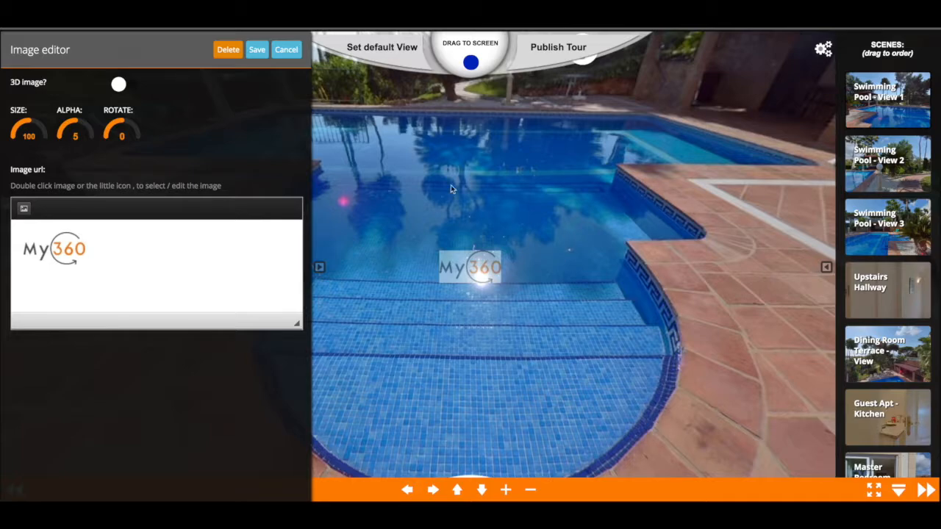
left_click_drag(453, 188, 506, 184)
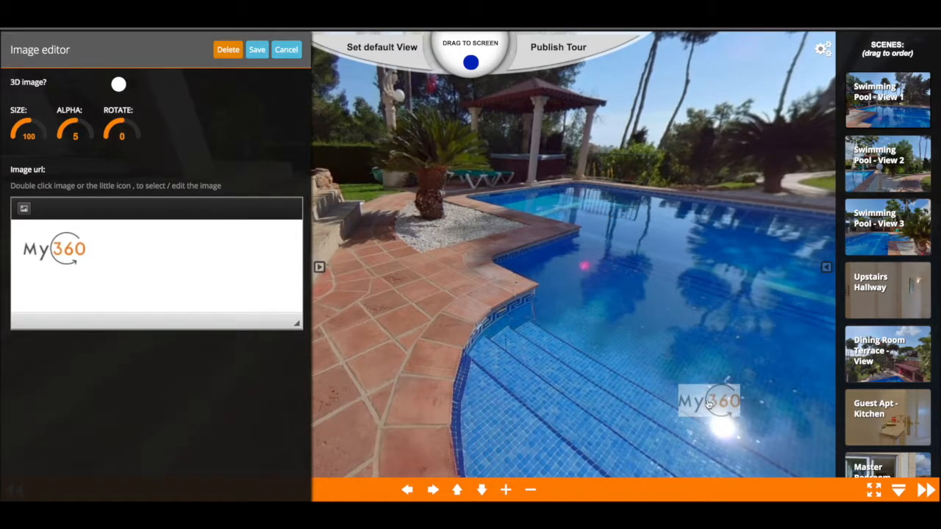
mouse_move(683, 403)
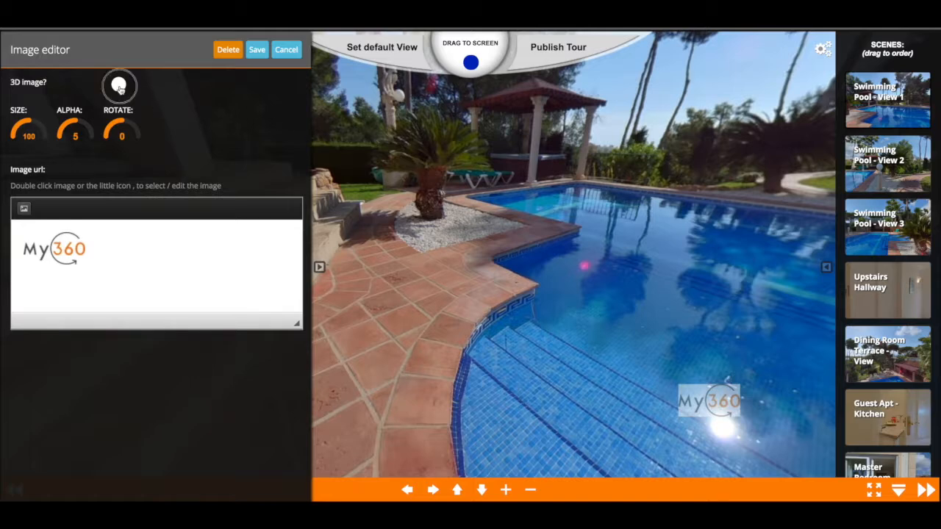
Make the logo hotspot a 3D image and reopen its Image editor settings
left_click(126, 84)
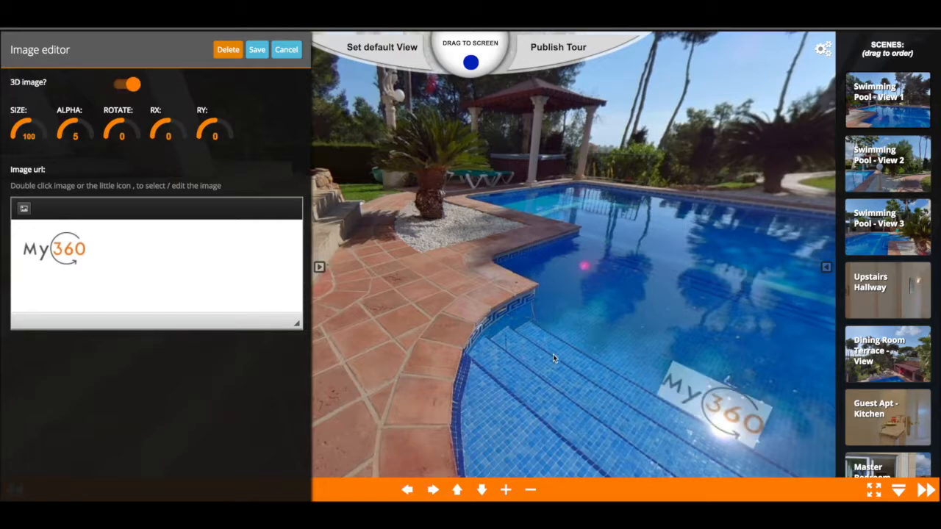
mouse_move(671, 332)
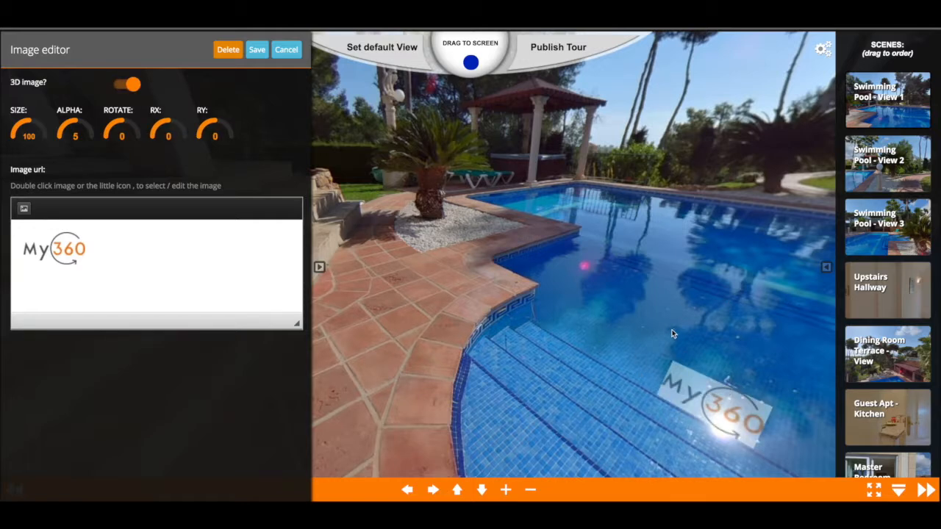
left_click_drag(670, 334, 662, 318)
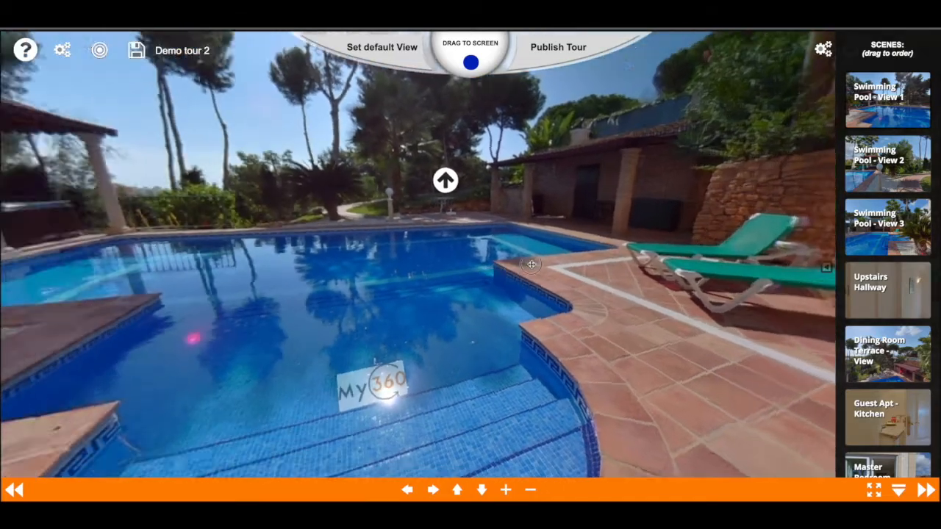
left_click_drag(530, 265, 585, 306)
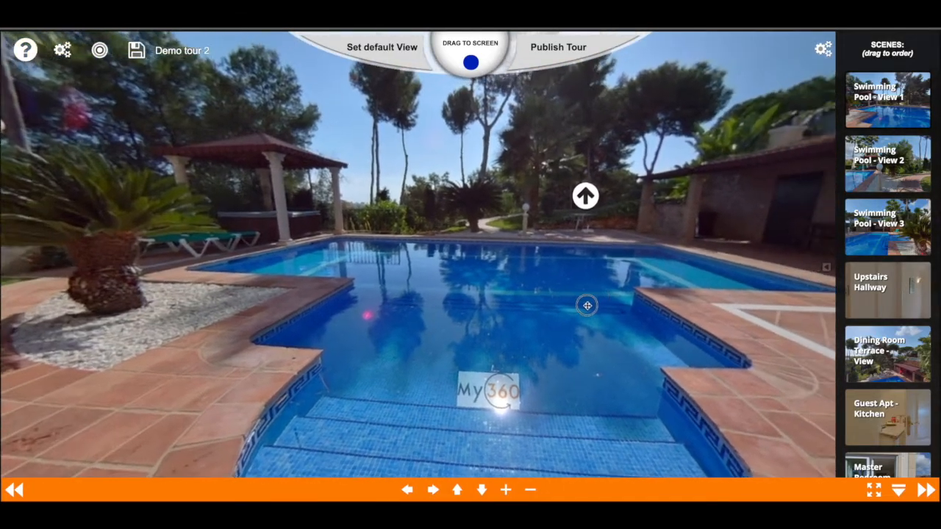
double_click(489, 391)
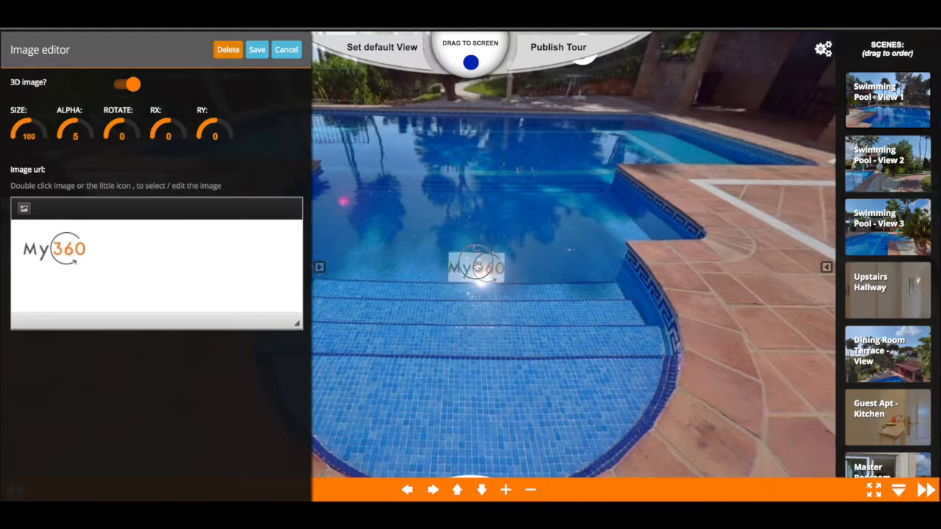
Set the logo's RX tilt to -33 and ROTATE to -39
left_click_drag(477, 266, 699, 272)
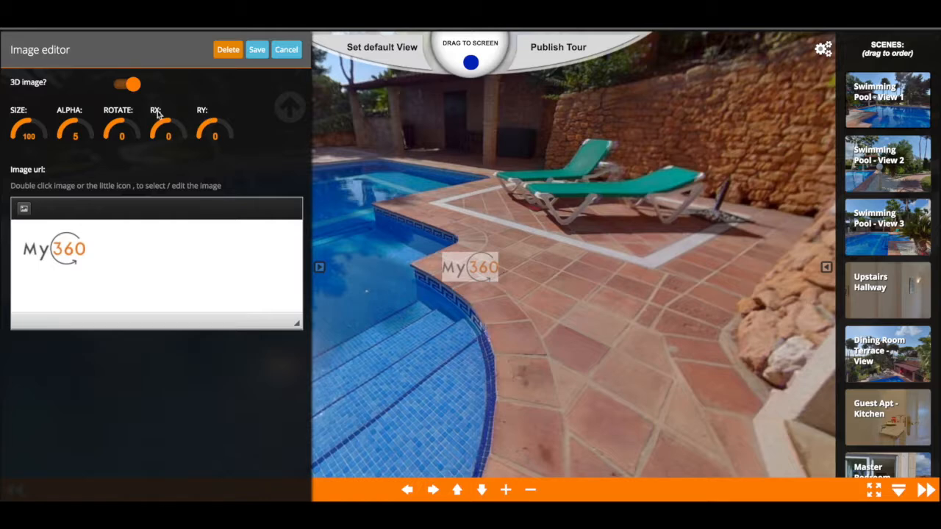
mouse_move(207, 117)
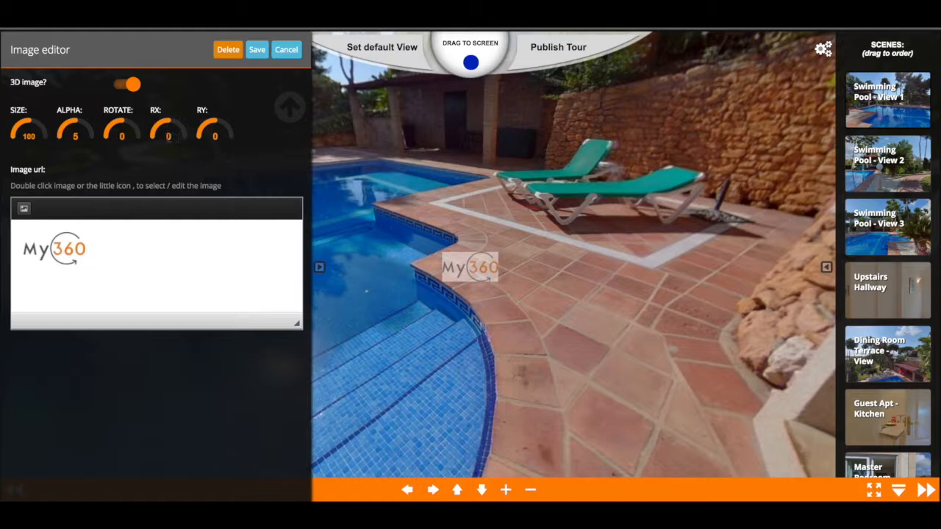
left_click(168, 136)
type("-4")
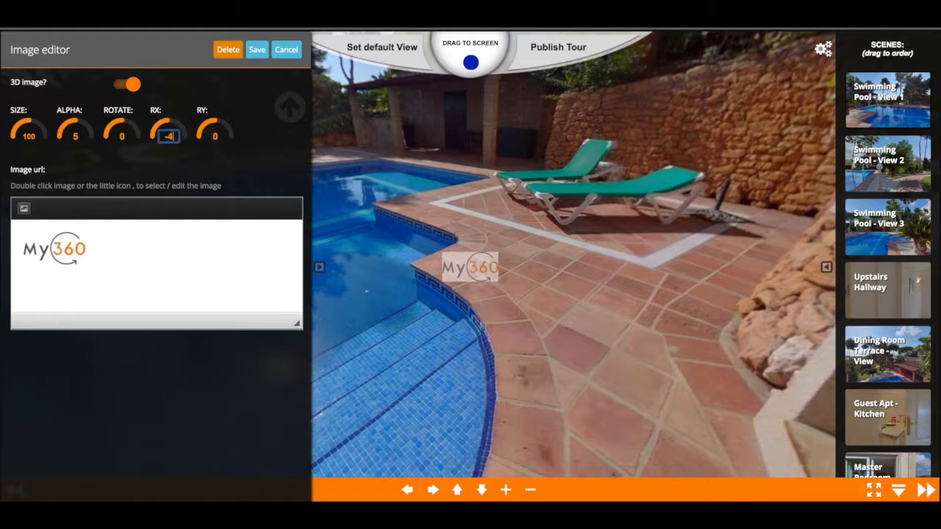
left_click_drag(167, 130, 167, 155)
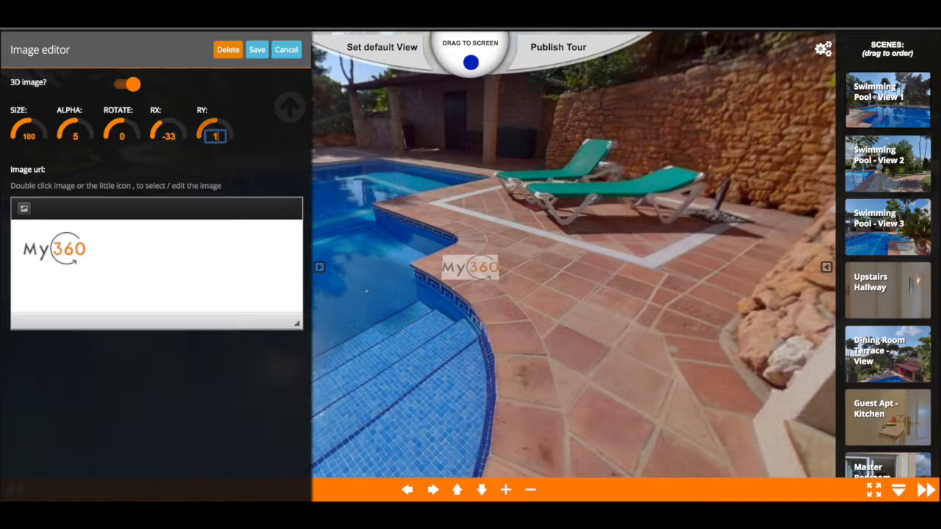
left_click_drag(214, 135, 214, 144)
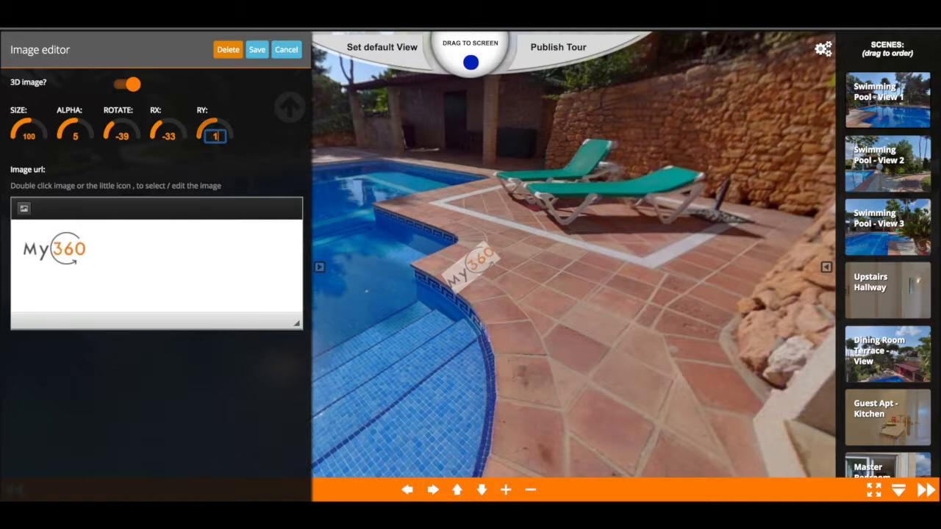
Set RY to -37 and save the logo's new orientation
left_click_drag(213, 130, 209, 135)
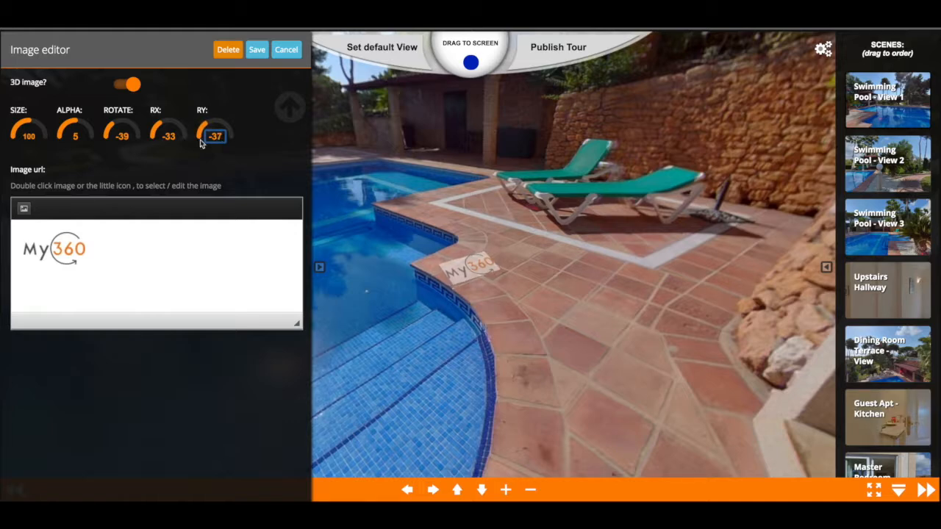
left_click(121, 129)
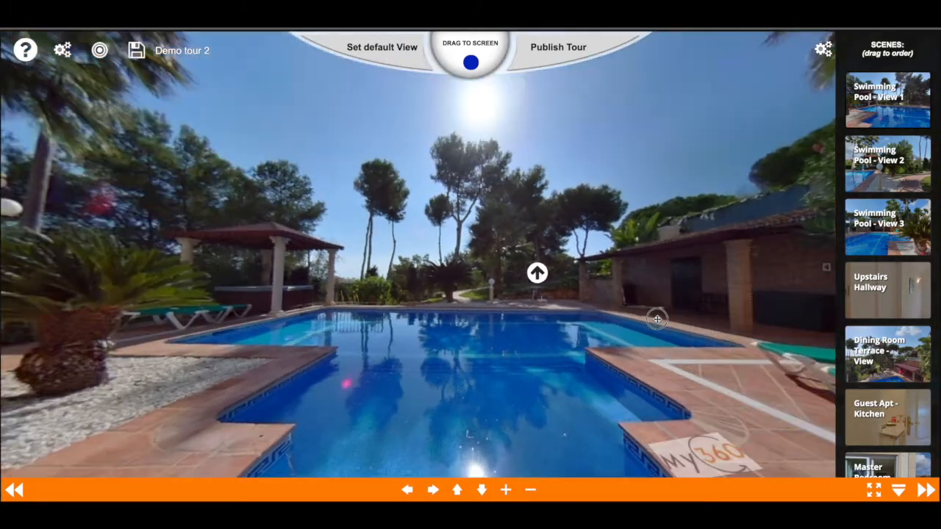
Look around the pool to check the flat logo, turning the view back toward it
left_click_drag(655, 319, 696, 245)
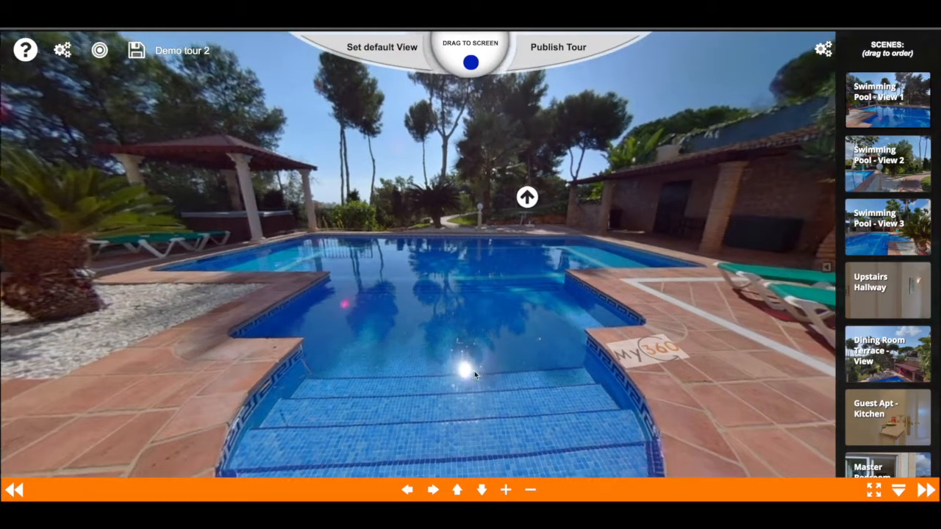
left_click_drag(474, 375, 629, 360)
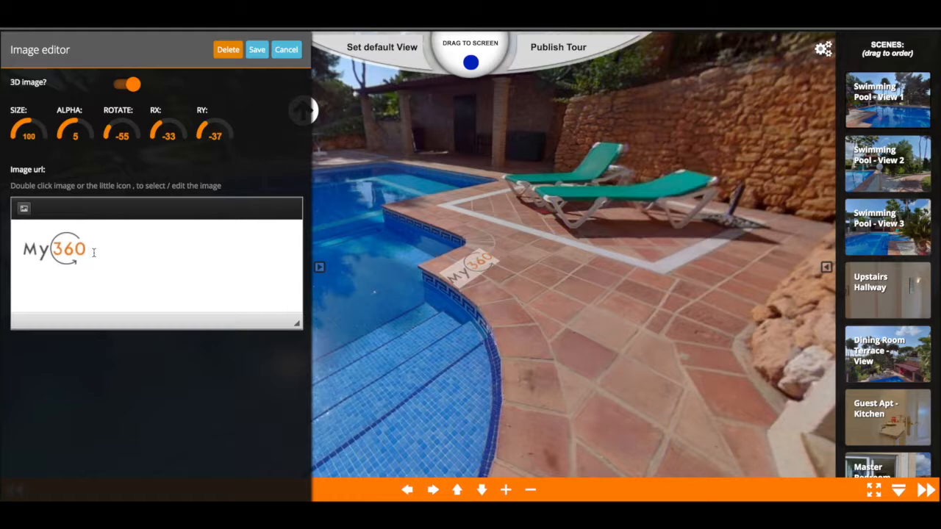
mouse_move(263, 146)
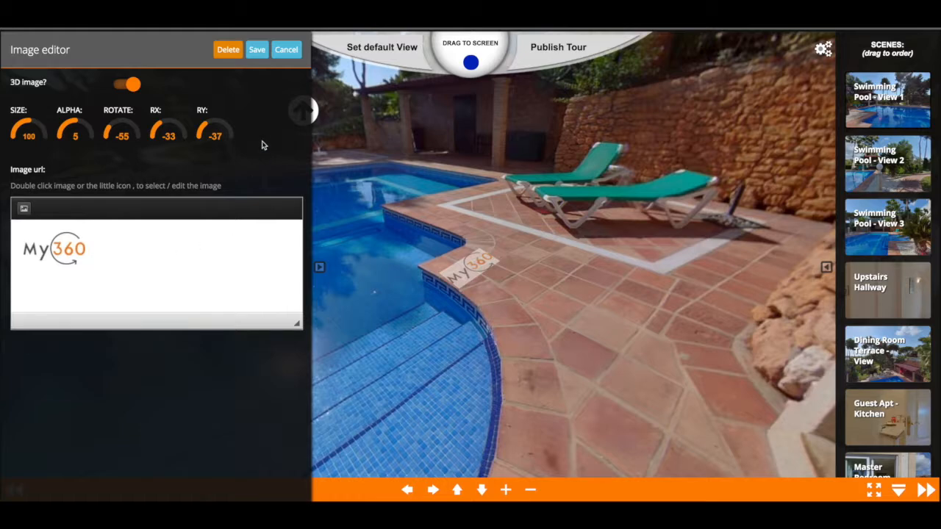
mouse_move(360, 267)
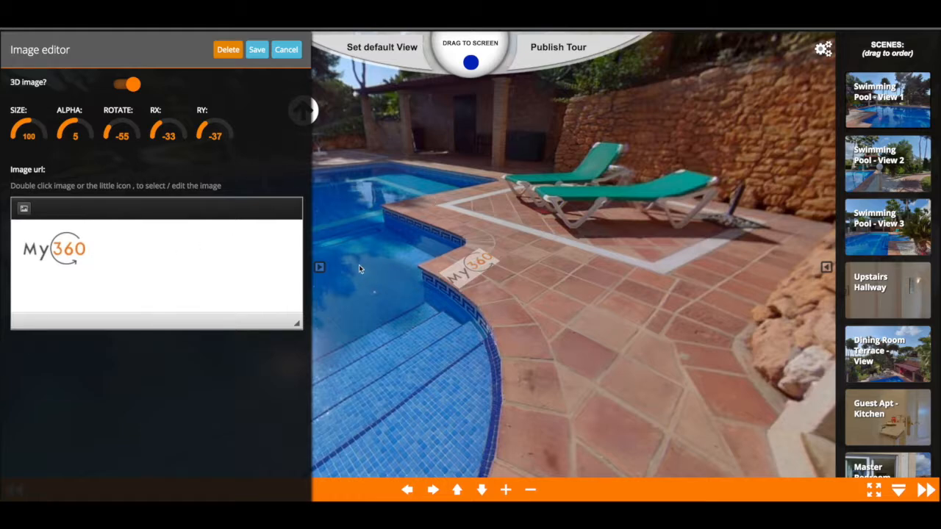
mouse_move(350, 270)
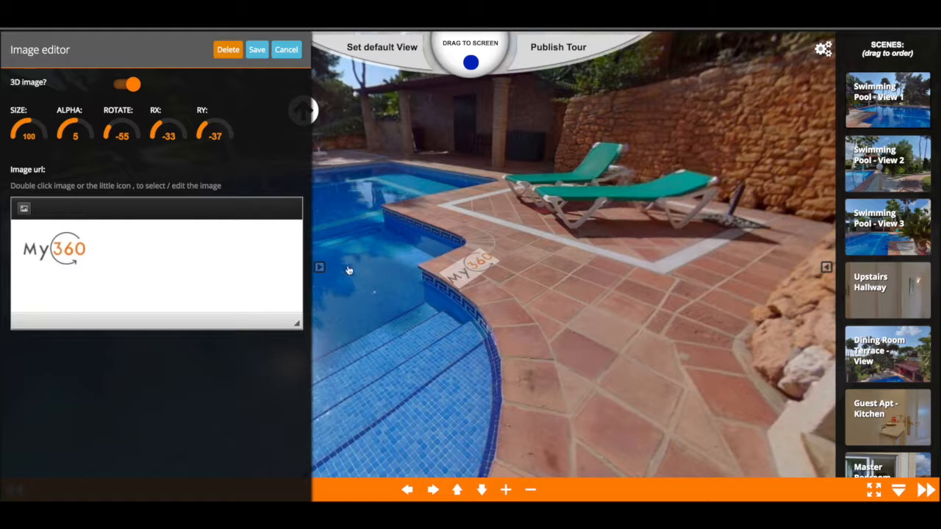
mouse_move(478, 272)
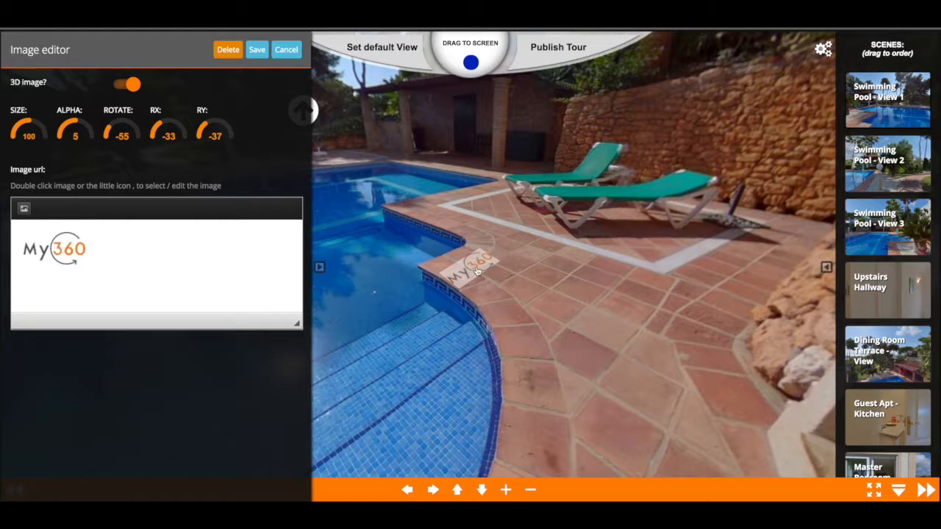
mouse_move(539, 247)
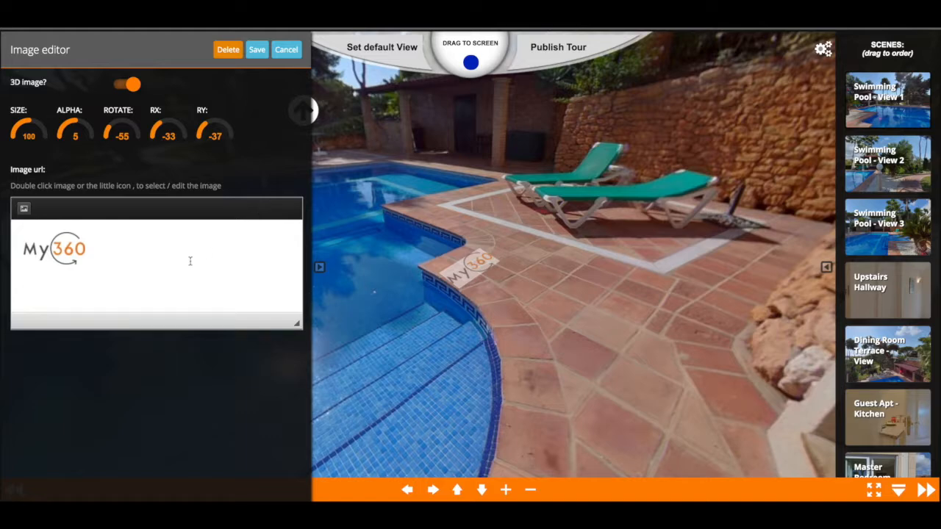
mouse_move(300, 60)
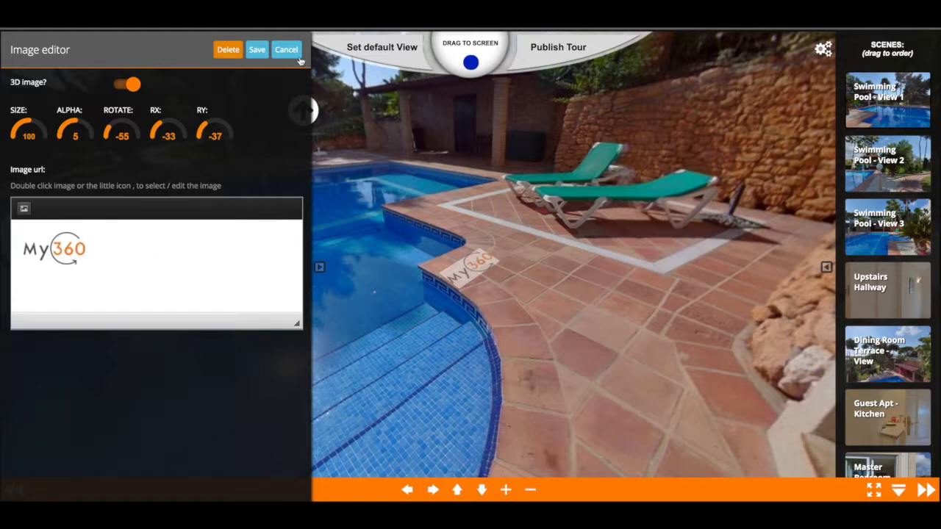
Finish editing and close the logo's Image editor, leaving it flat on the tiles
left_click(285, 50)
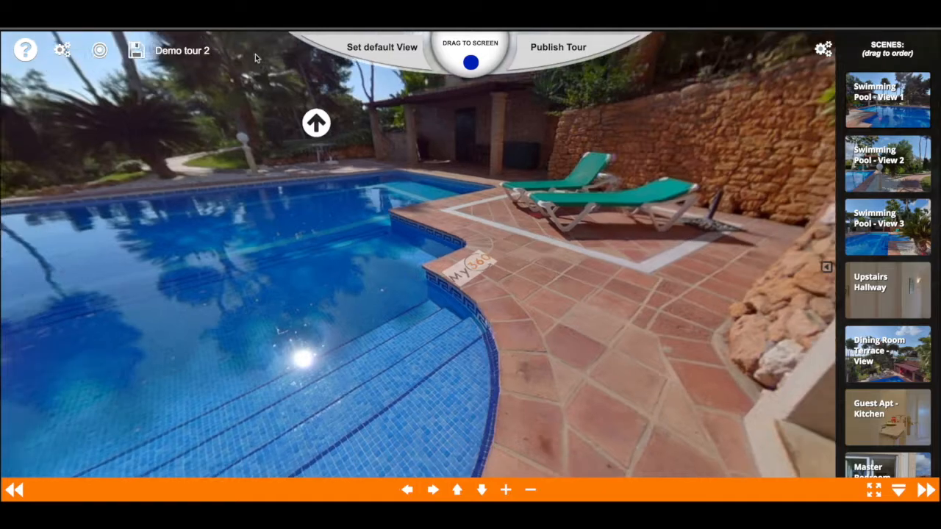